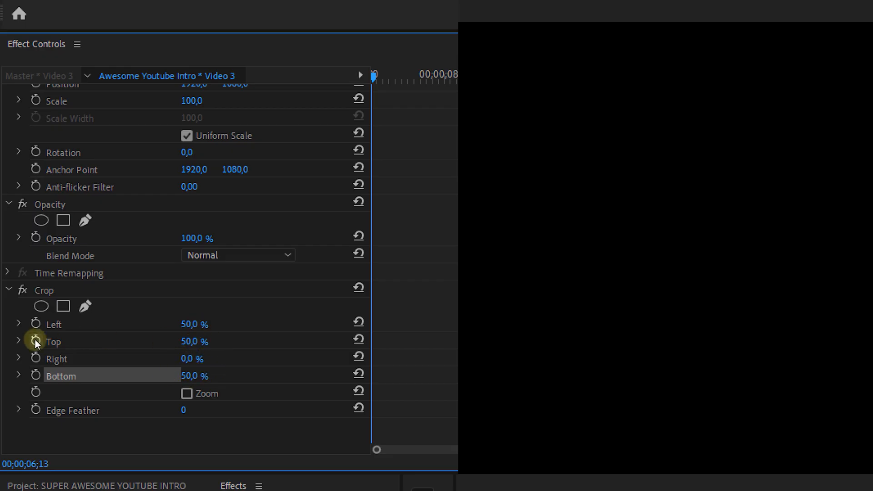
# Turn on Top animation in the Crop effect, adding a 50% keyframe at ten seconds
pyautogui.click(35, 340)
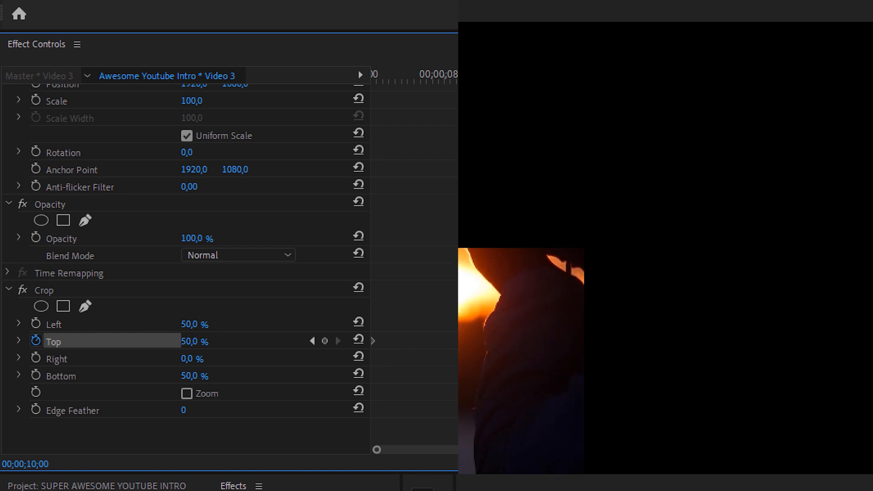